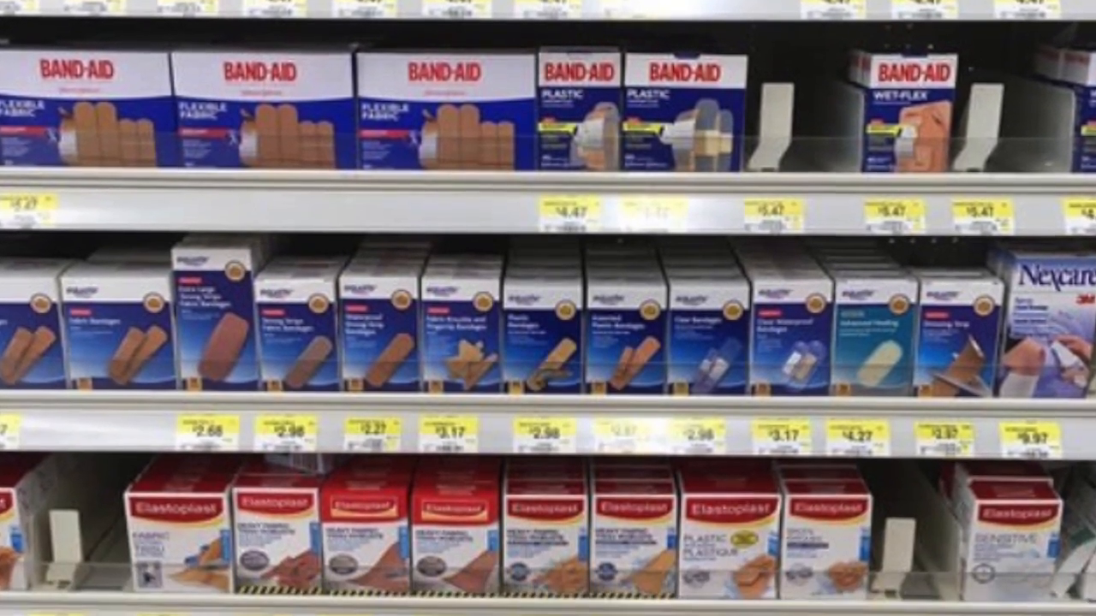
scroll("down", 3)
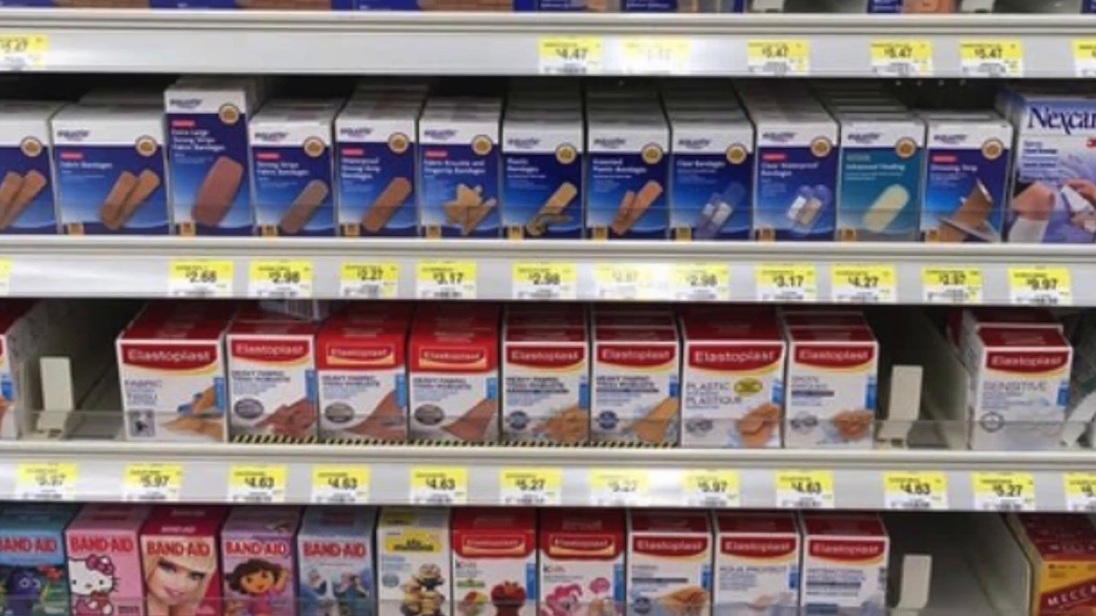